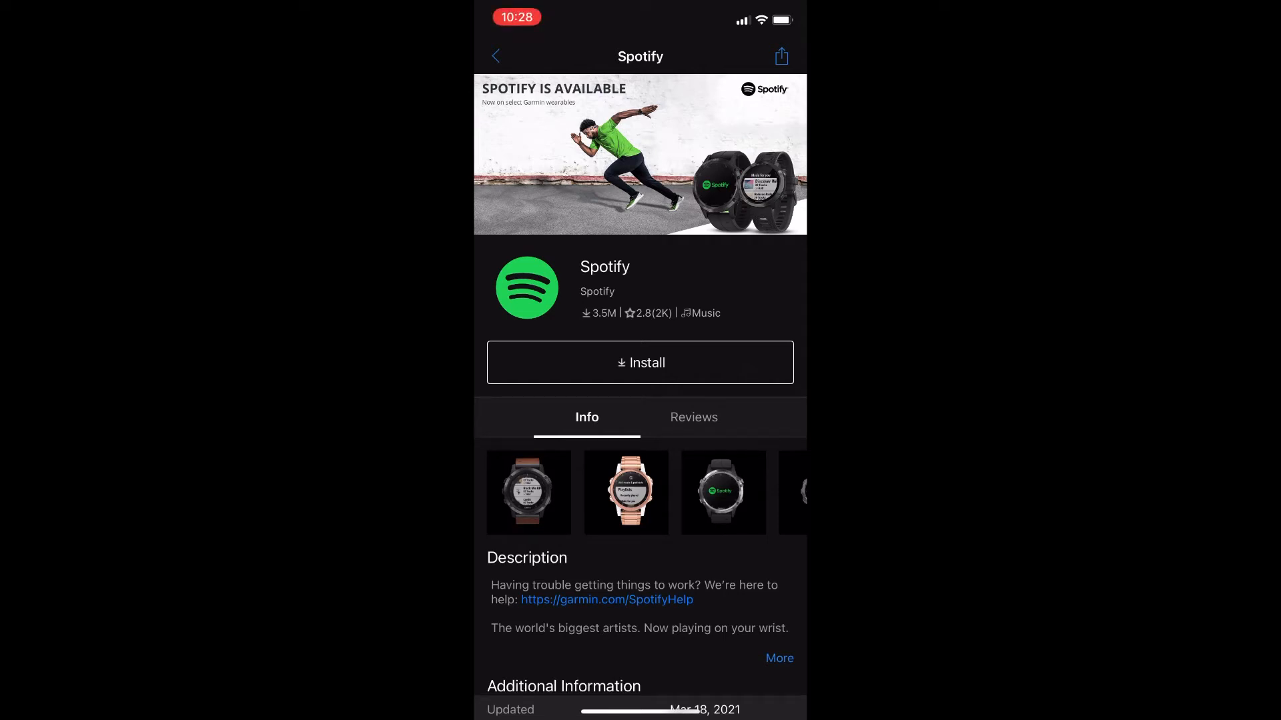
Step: Install the Spotify app on the watch and allow its internet access permission
{"action": "left_click", "coordinate": [639, 362]}
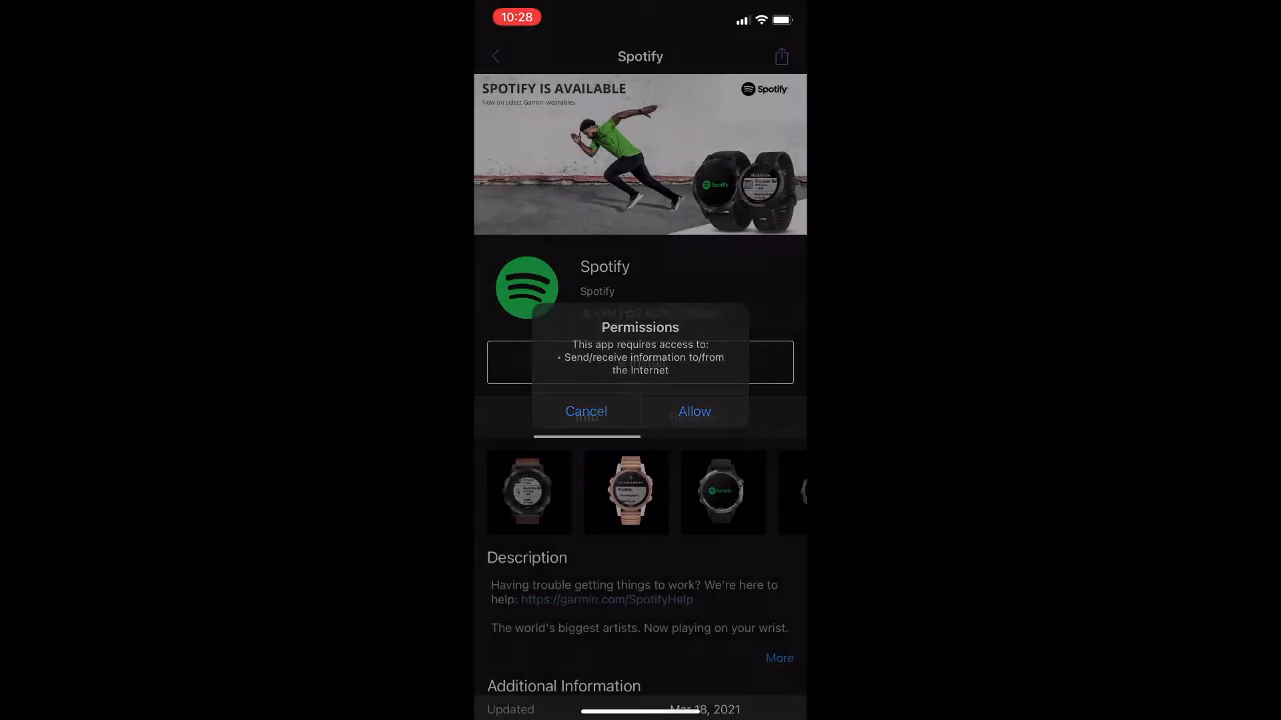
{"action": "left_click", "coordinate": [694, 411]}
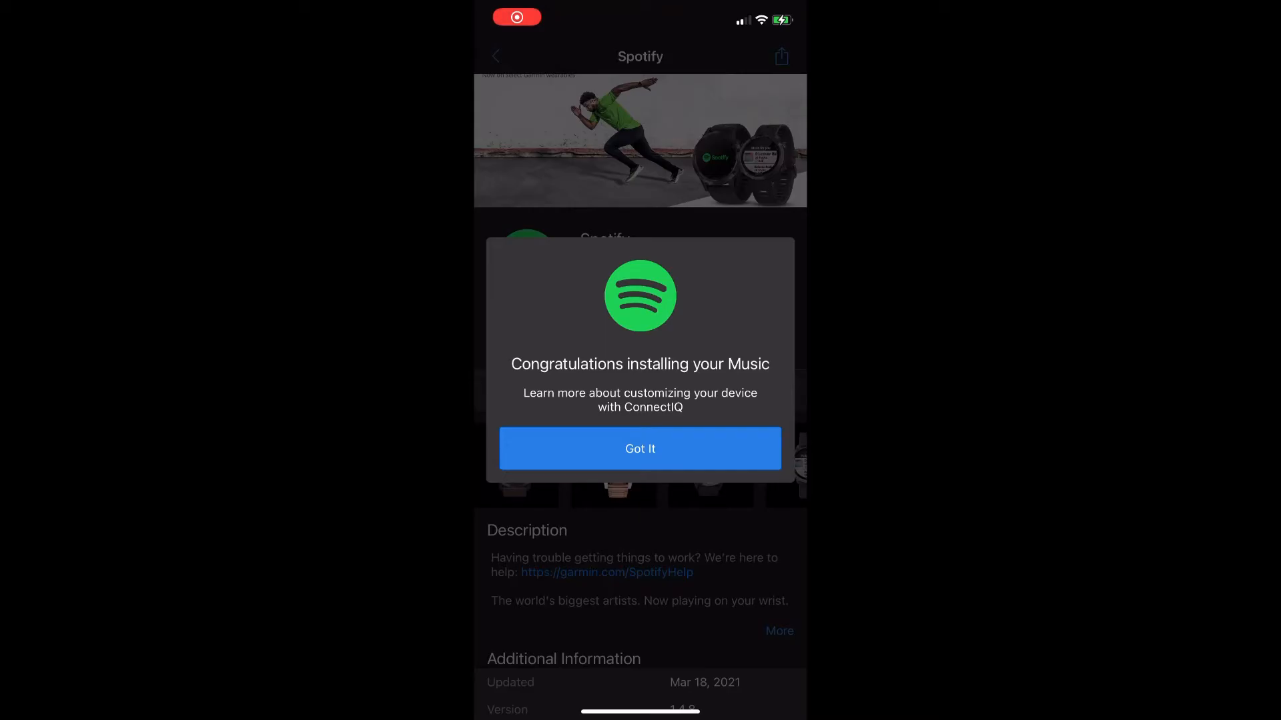
Step: Dismiss the install confirmation and view the vivoactive 4's Manage Device page
{"action": "left_click", "coordinate": [639, 449]}
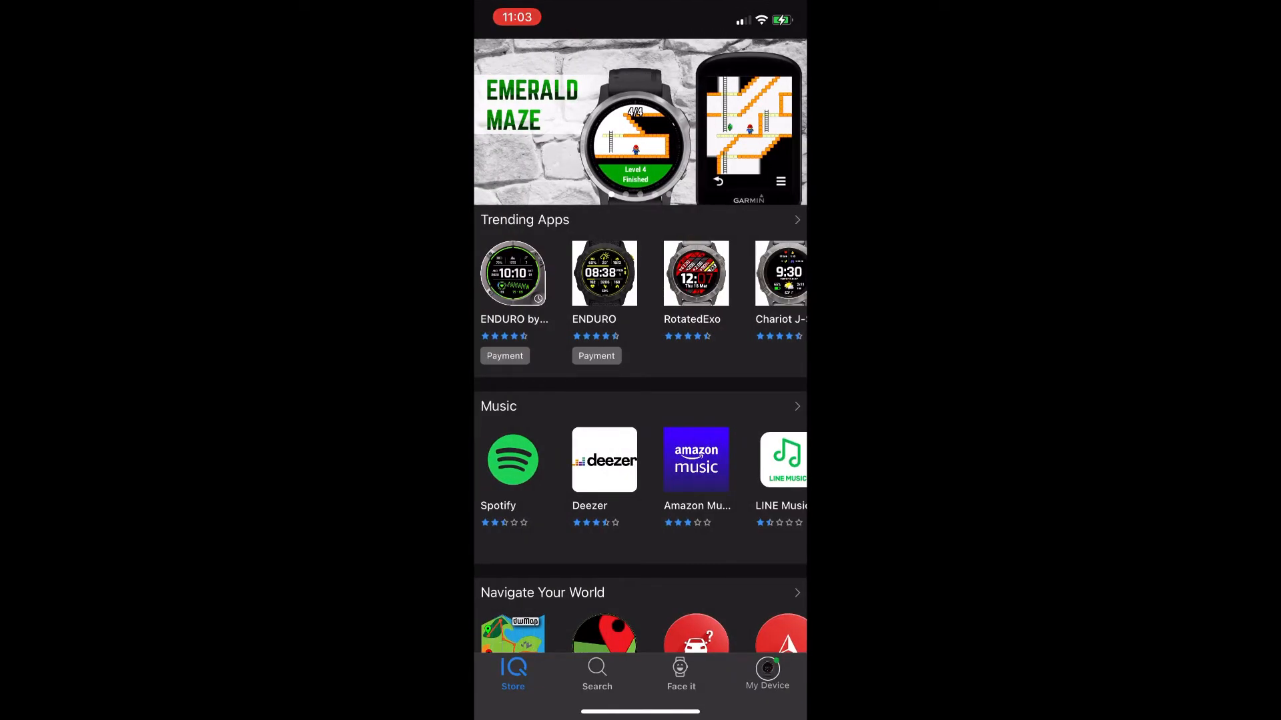
{"action": "left_click", "coordinate": [767, 674]}
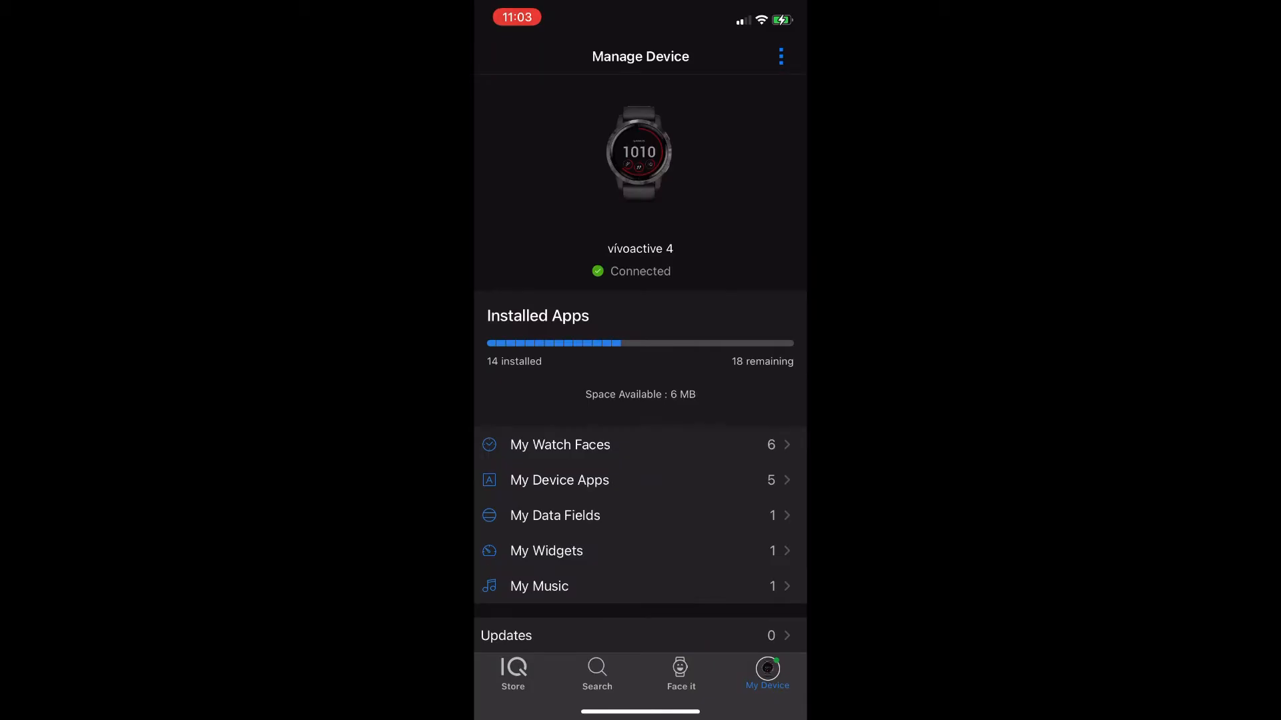
{"action": "scroll", "scroll_direction": "down", "scroll_amount": 3}
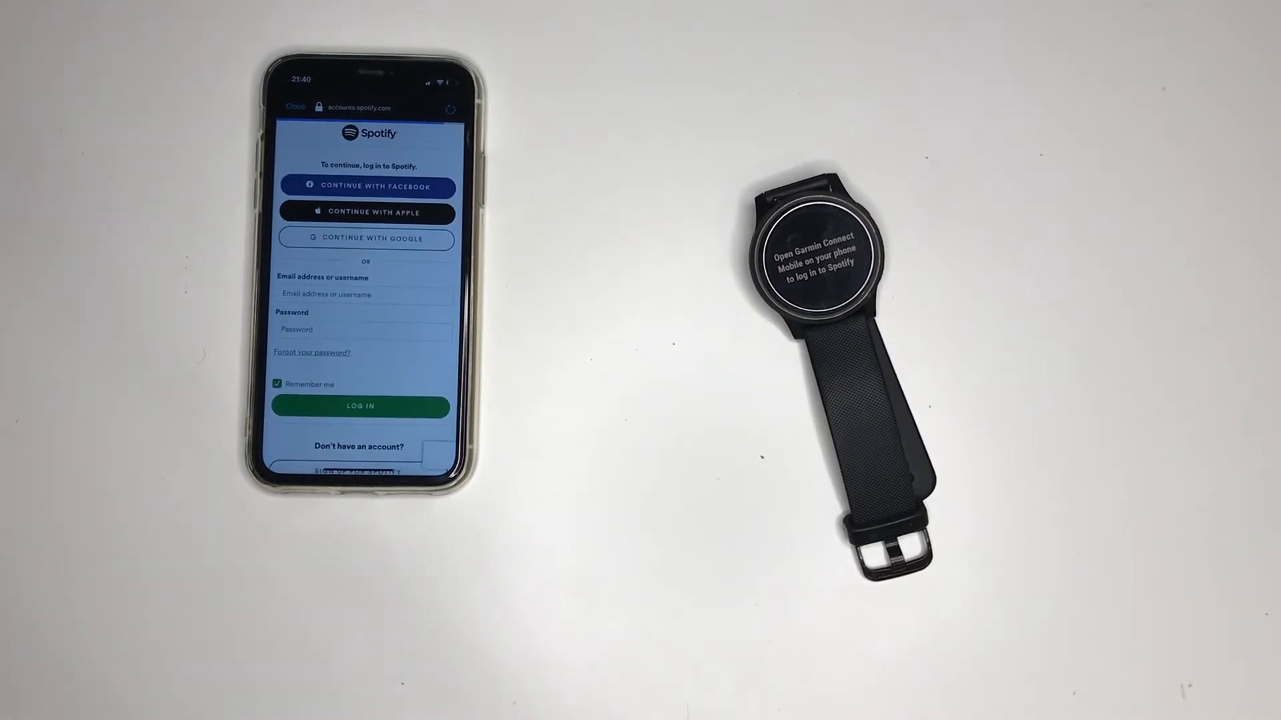
Step: Log in on accounts.spotify.com and scroll the Garmin Connect IQ consent page
{"action": "left_click", "coordinate": [360, 407]}
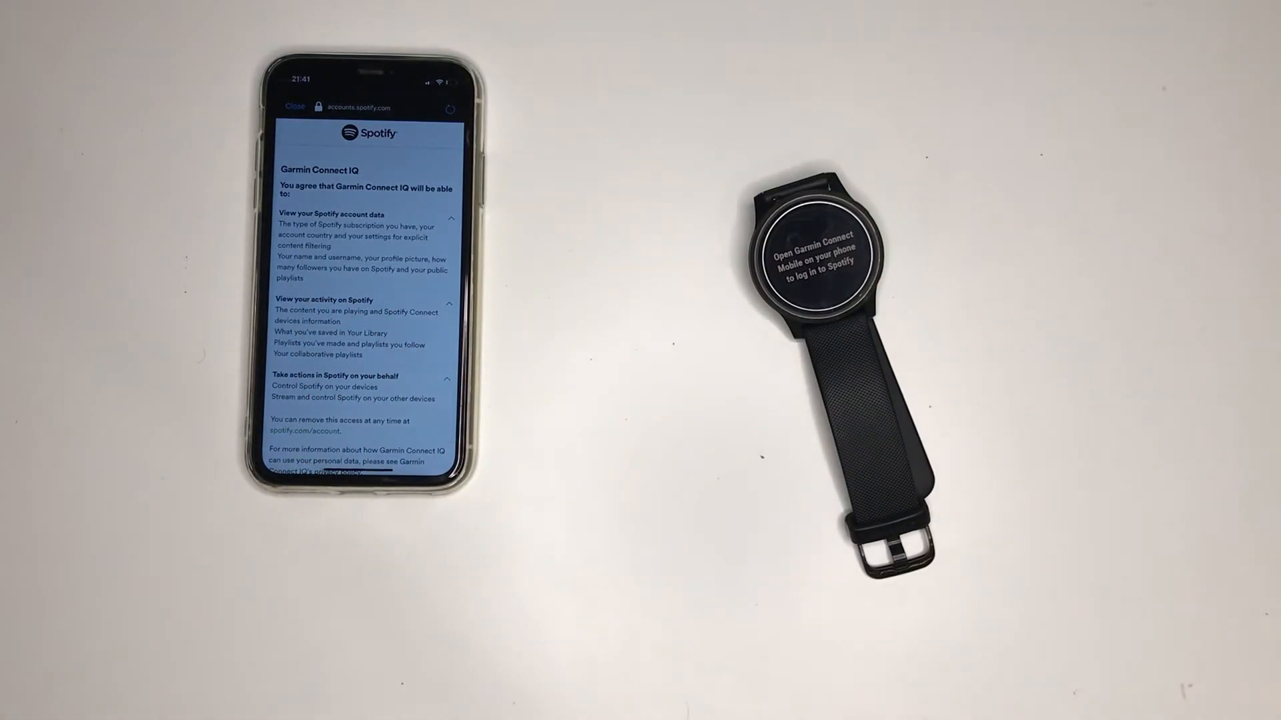
{"action": "scroll", "scroll_direction": "down", "scroll_amount": 3}
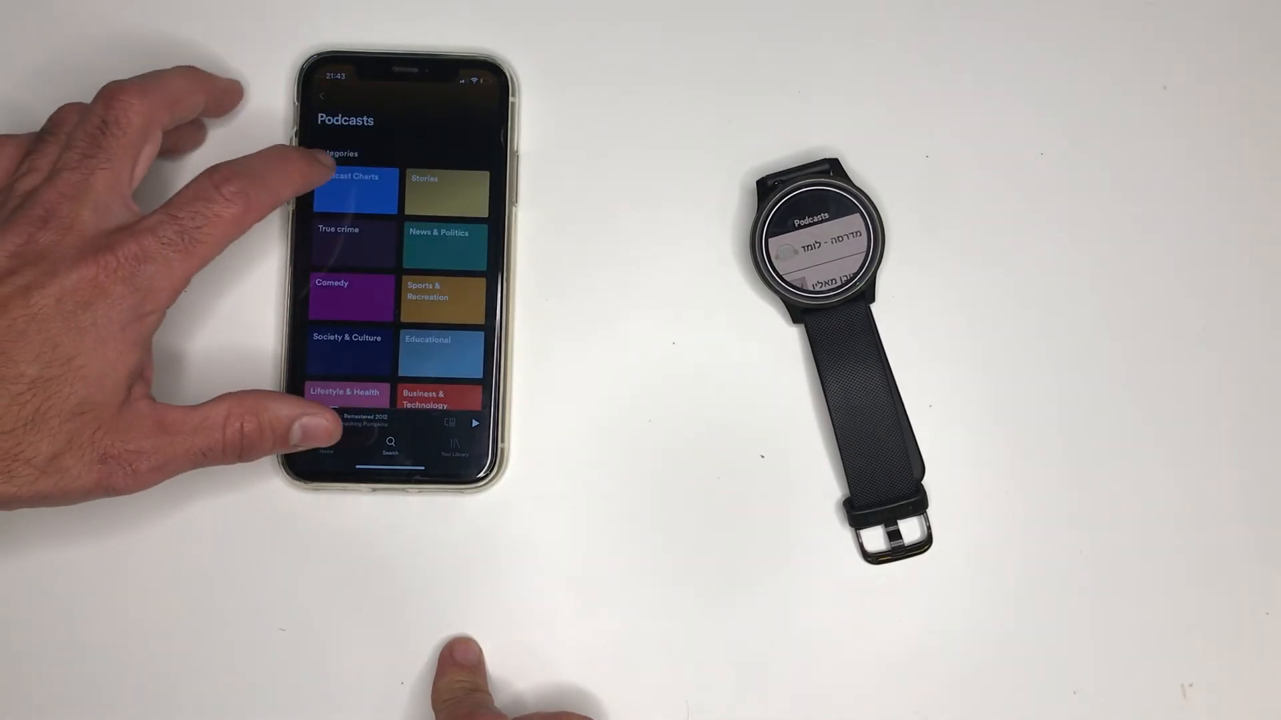
Step: Open a podcast category such as Podcast Charts in Spotify Search
{"action": "left_click", "coordinate": [352, 189]}
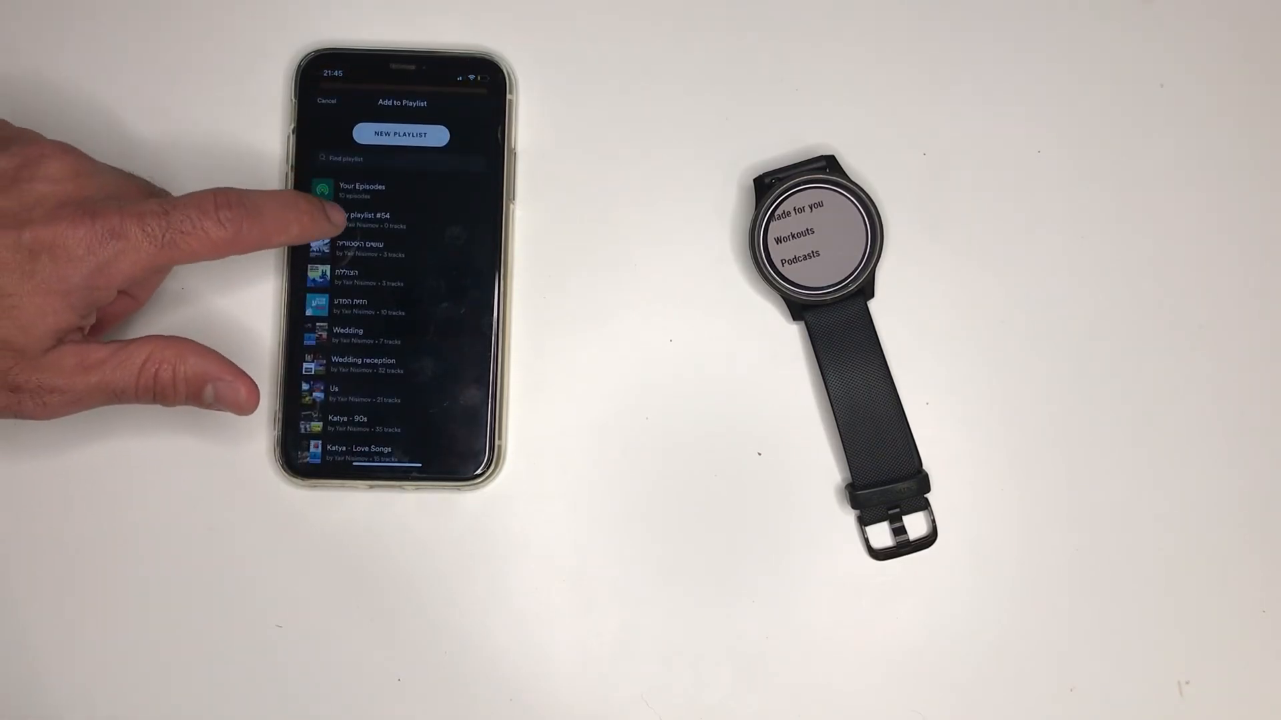
Step: Add the Joe Rogan Experience episode to My playlist #54
{"action": "left_click", "coordinate": [360, 221]}
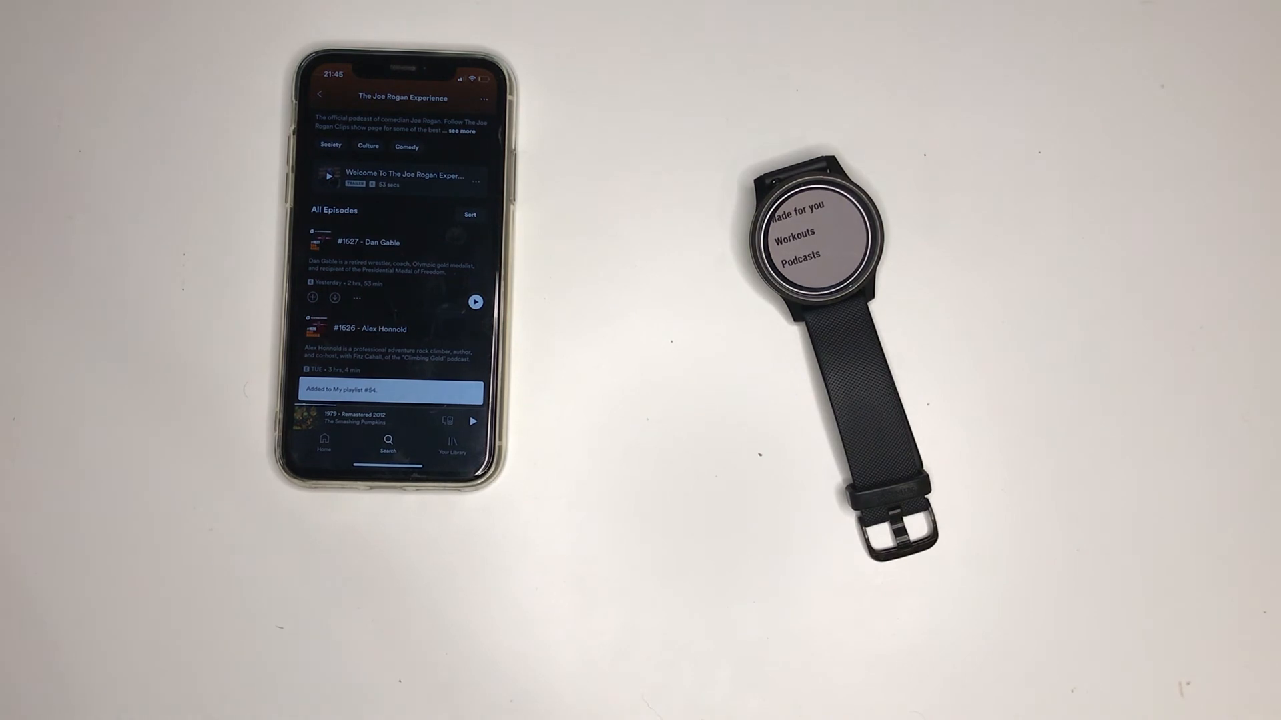